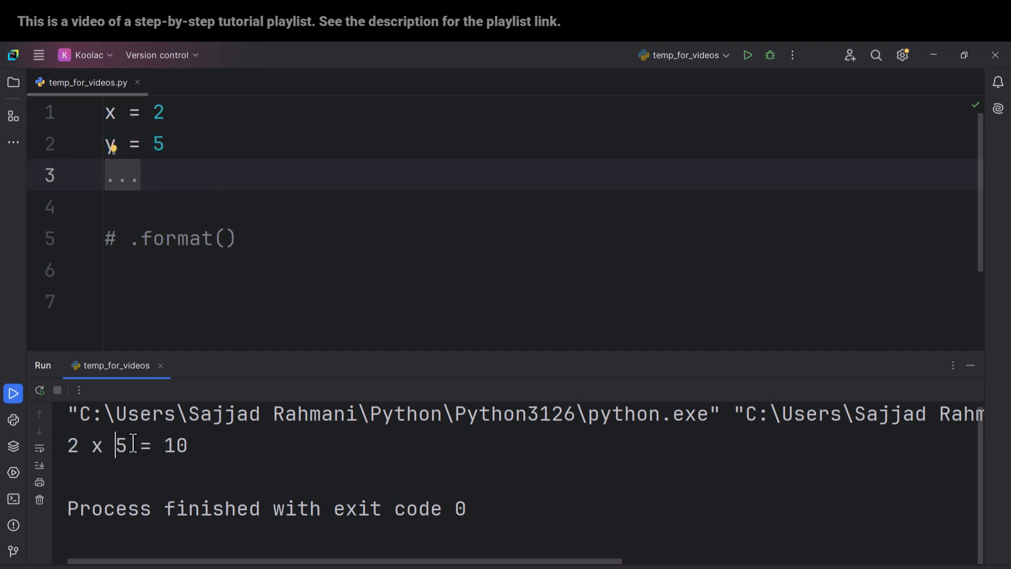
pyautogui.moveTo(201, 318)
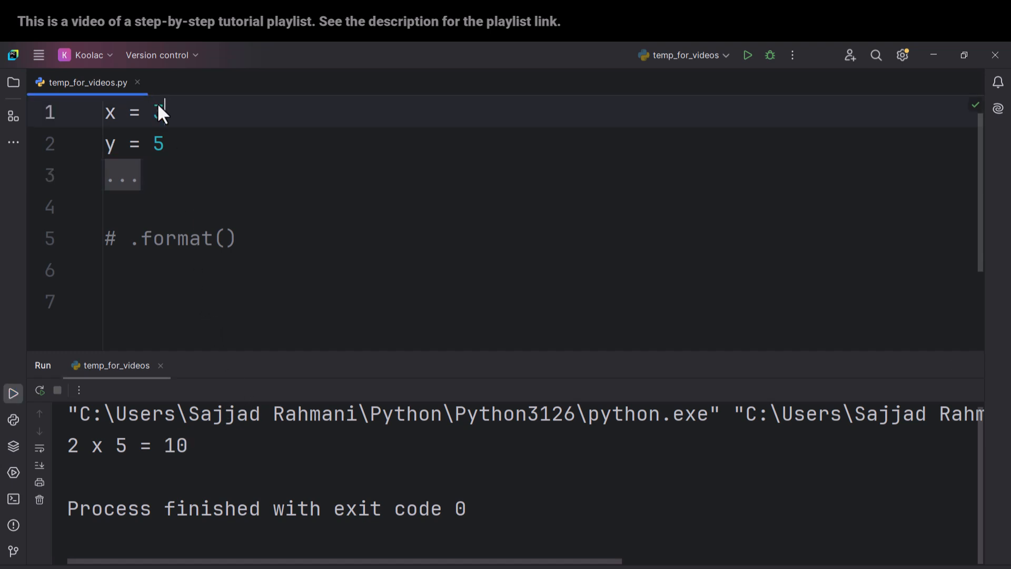
# - Replace y's value with 18
pyautogui.doubleClick(157, 143)
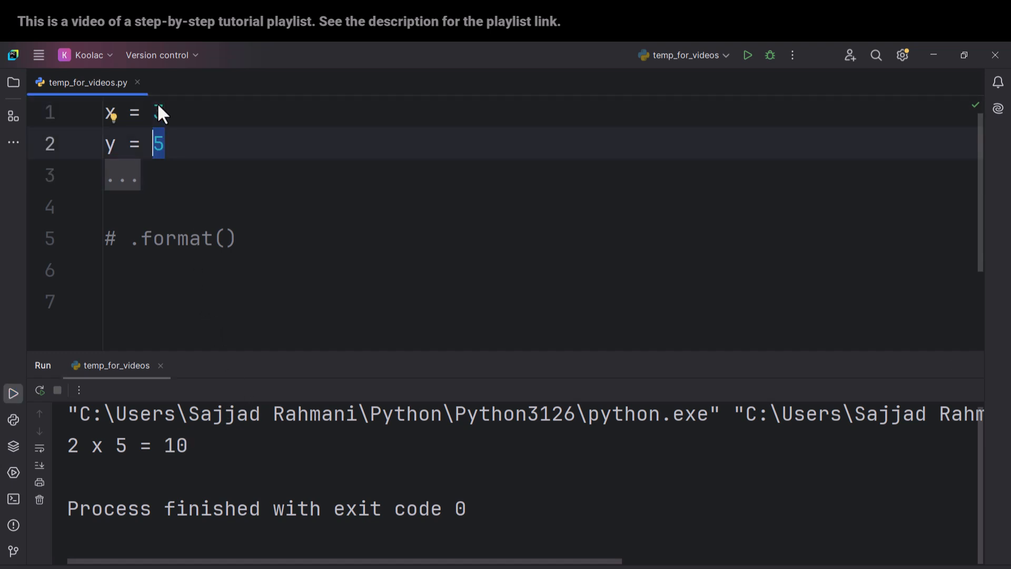
pyautogui.write('18')
pyautogui.click(147, 113)
pyautogui.write('3')
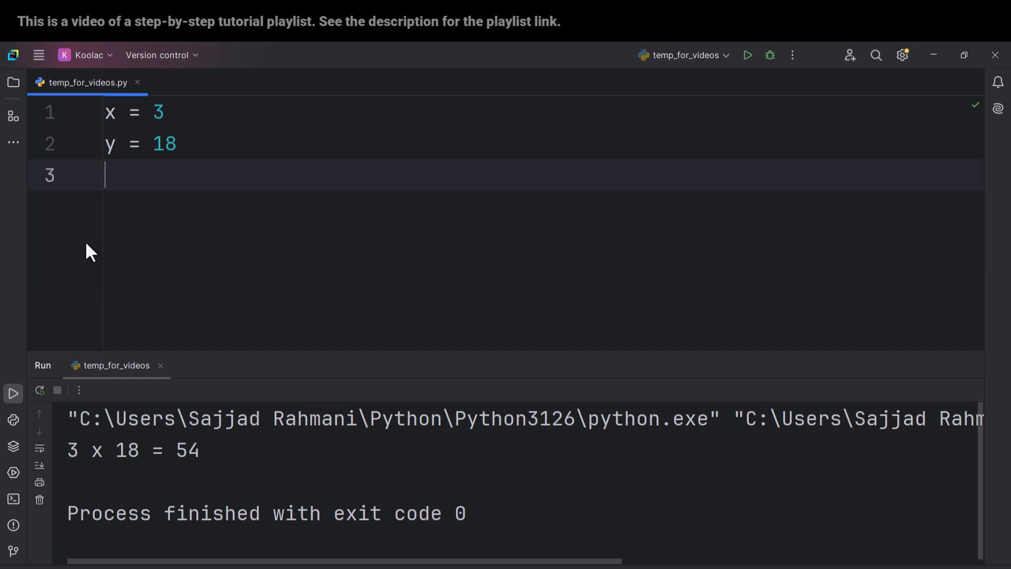
# - Write a print call holding an empty string "" on line 3
pyautogui.write('print(')
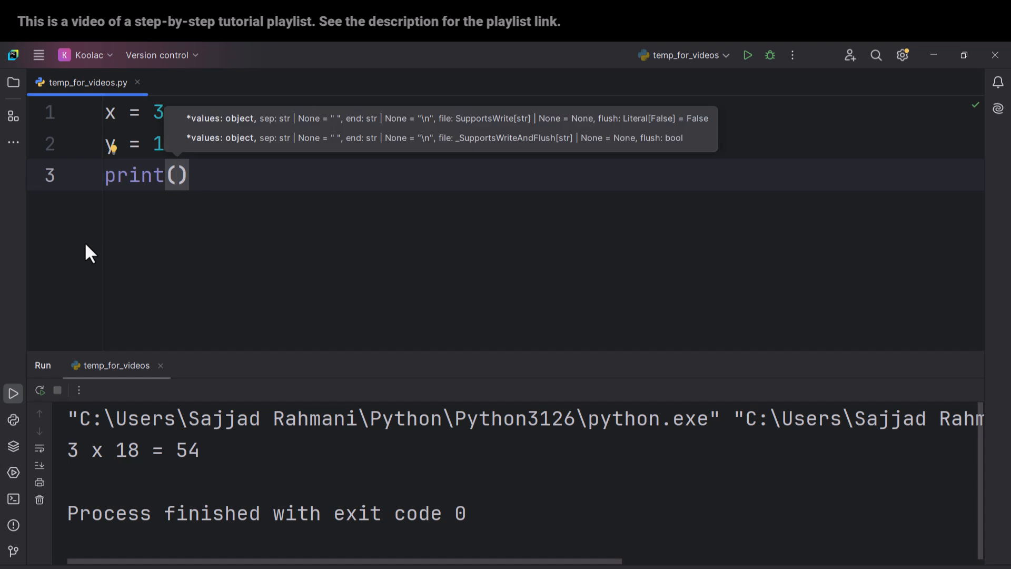
pyautogui.write('""')
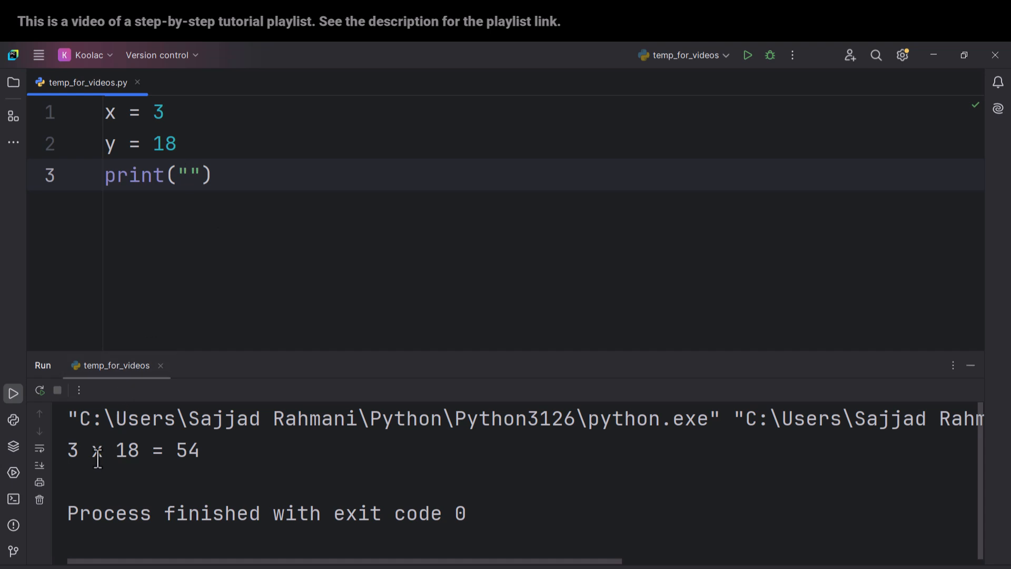
pyautogui.moveTo(77, 452)
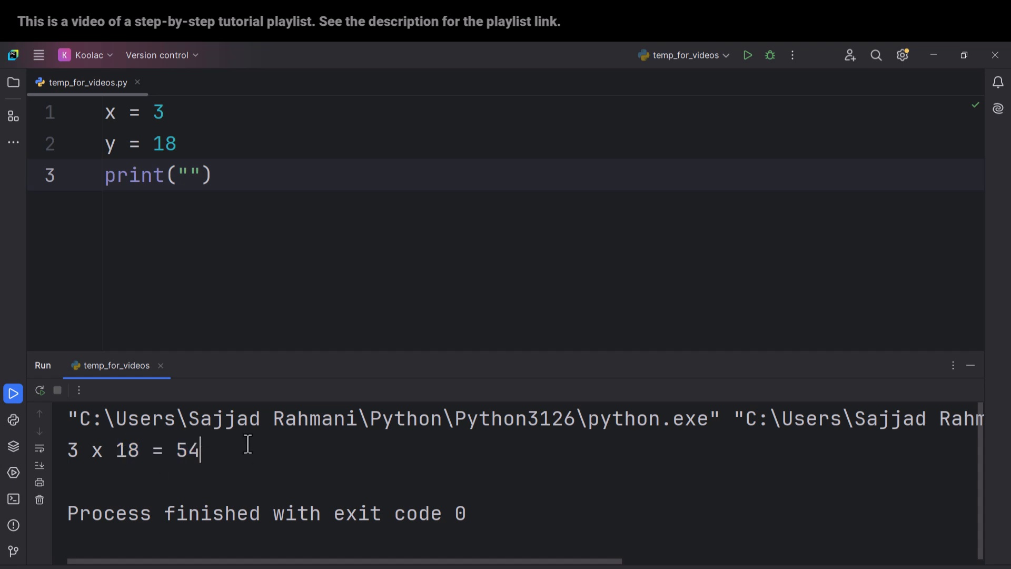
# - Fill the string with the template {} x {} = {}
pyautogui.click(188, 175)
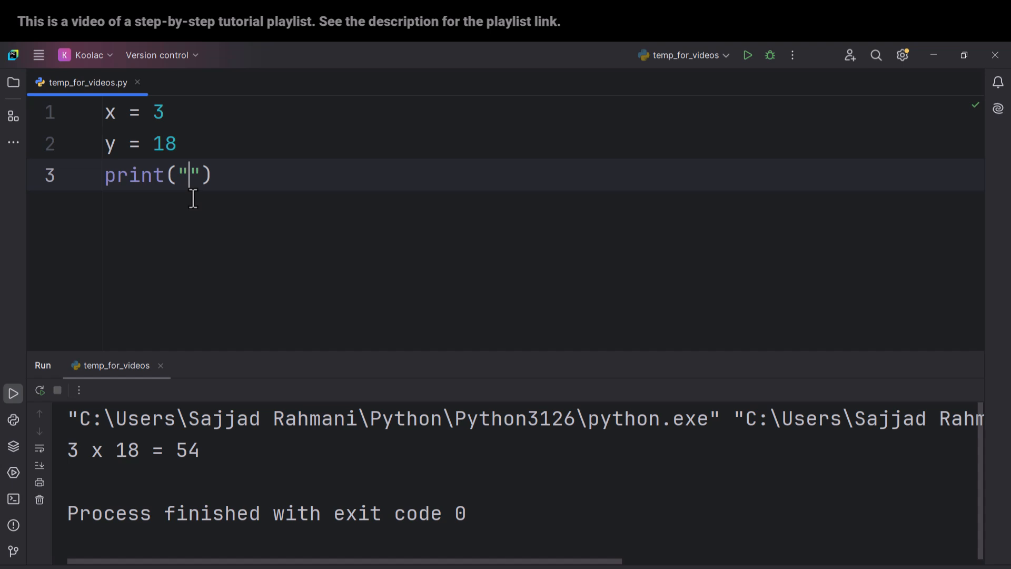
pyautogui.write('{} x')
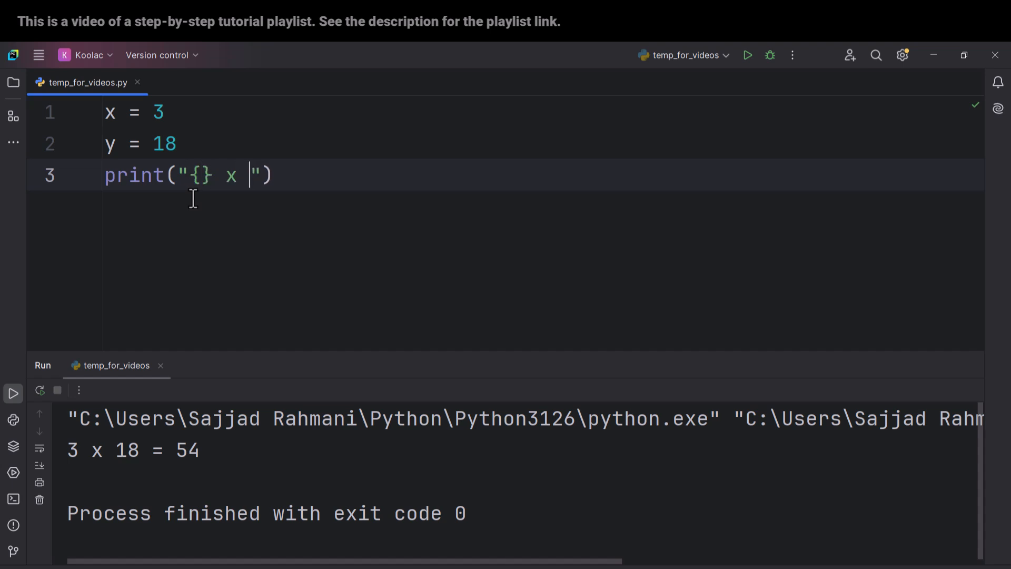
pyautogui.write('{}')
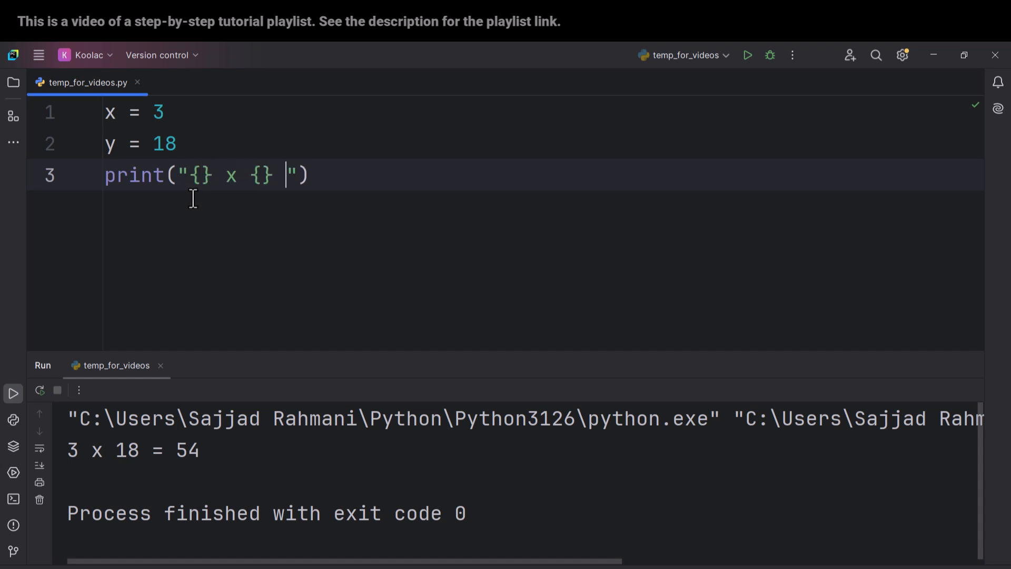
pyautogui.write('= {}')
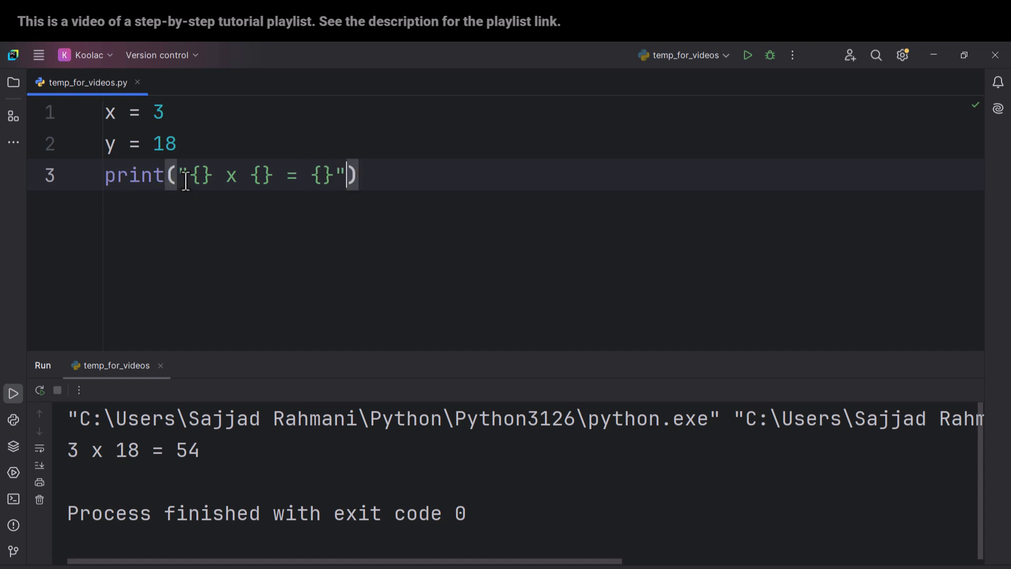
pyautogui.doubleClick(202, 174)
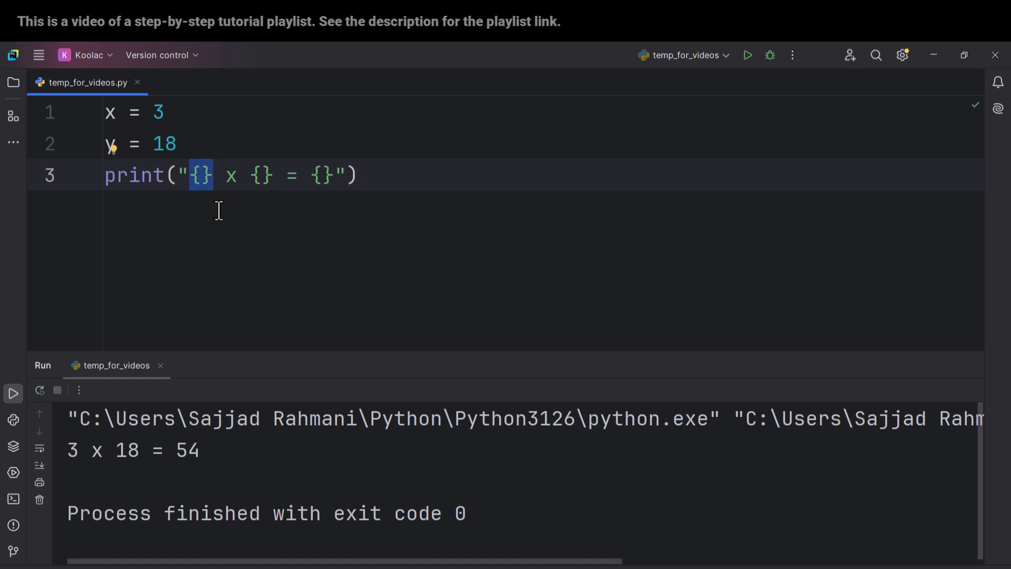
pyautogui.click(216, 175)
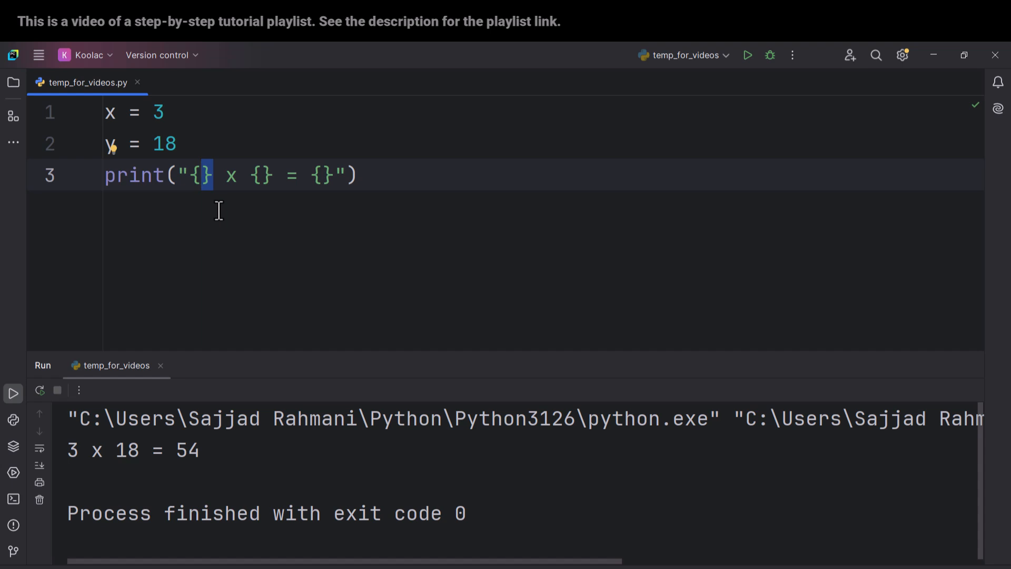
pyautogui.click(250, 174)
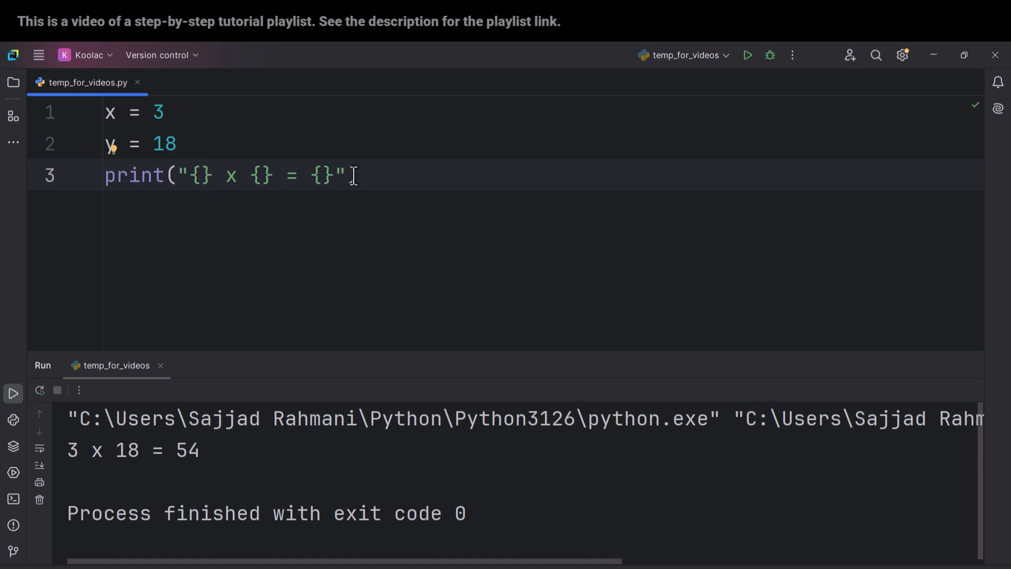
pyautogui.write(')')
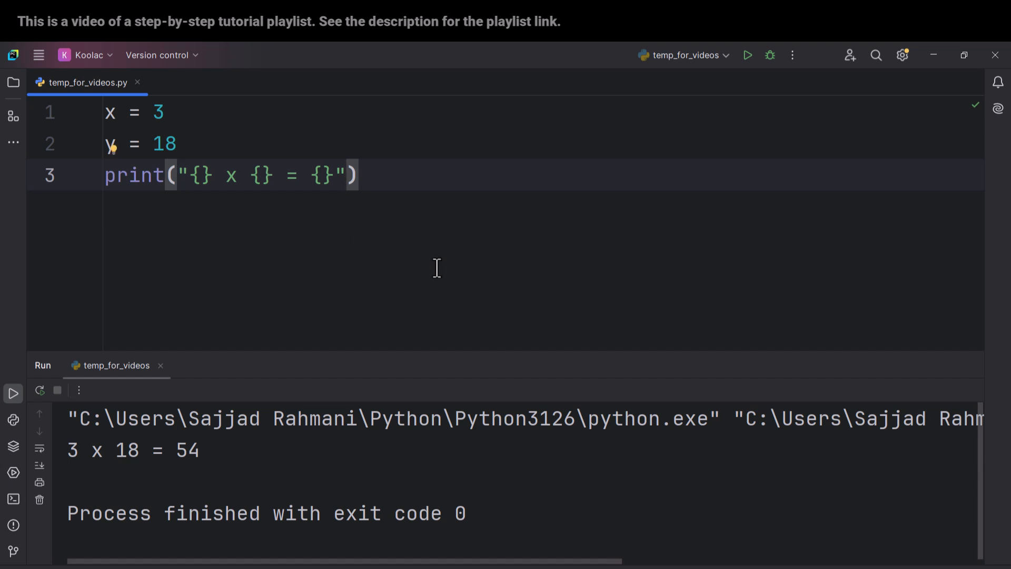
# - Attach an empty .format() call to the placeholder string
pyautogui.write('.format(')
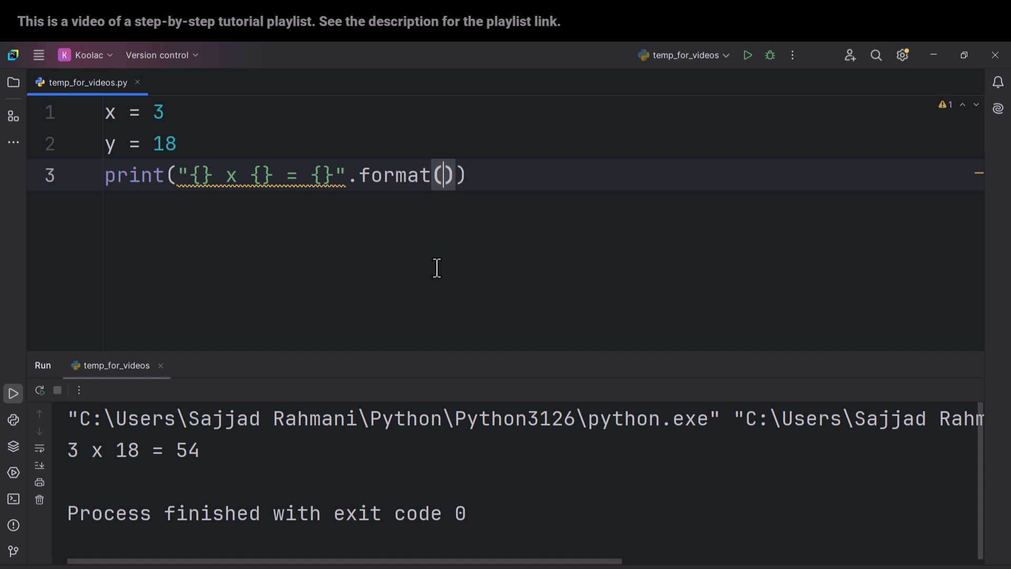
pyautogui.moveTo(218, 215)
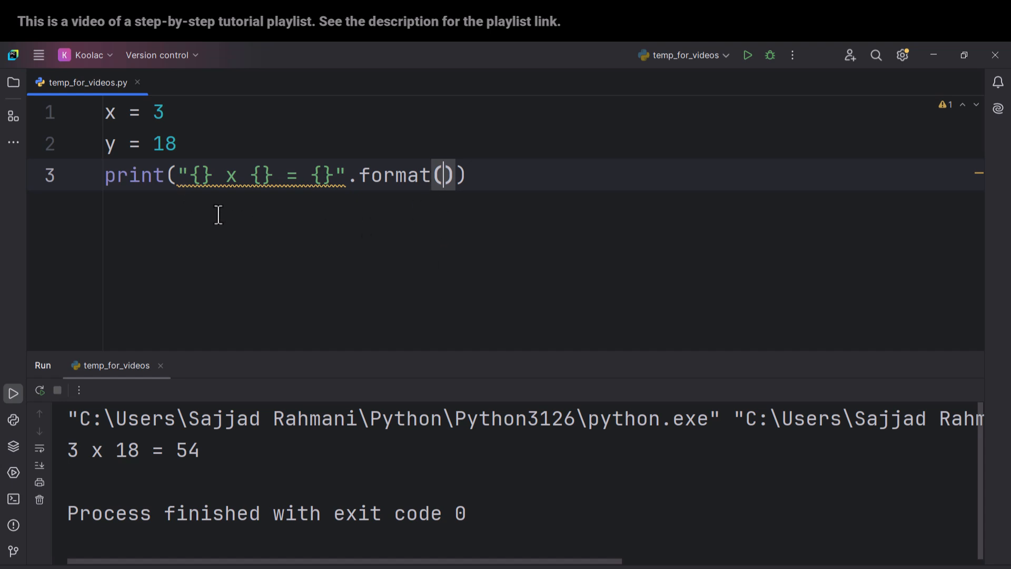
pyautogui.moveTo(275, 246)
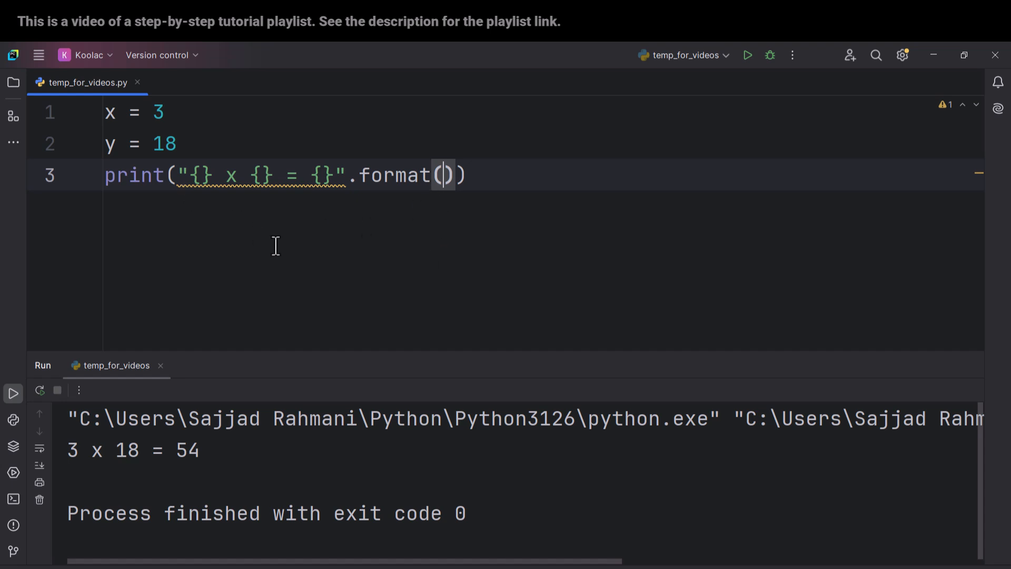
pyautogui.moveTo(279, 245)
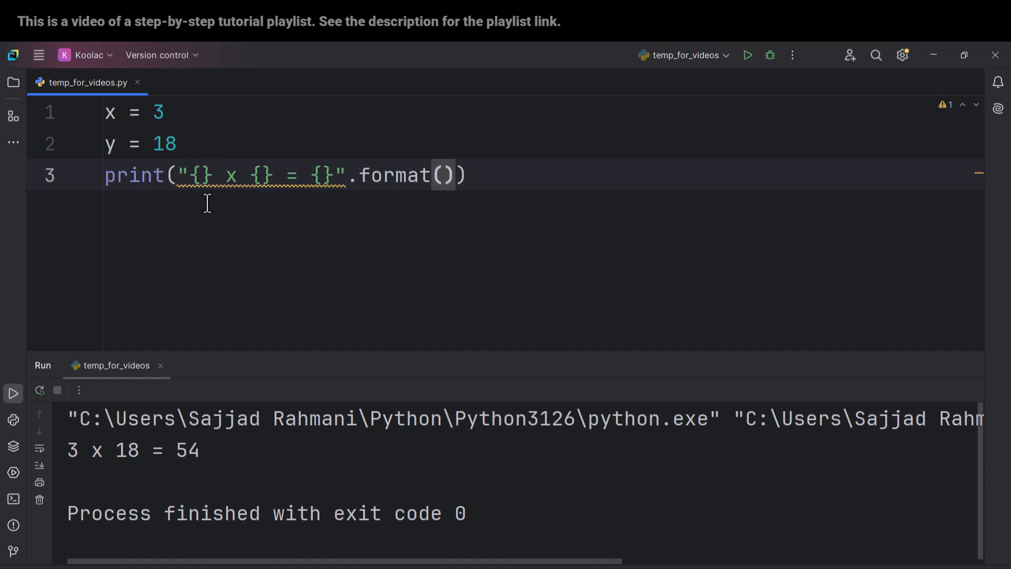
# - Pass x, y and x * y as the format arguments
pyautogui.write('x,')
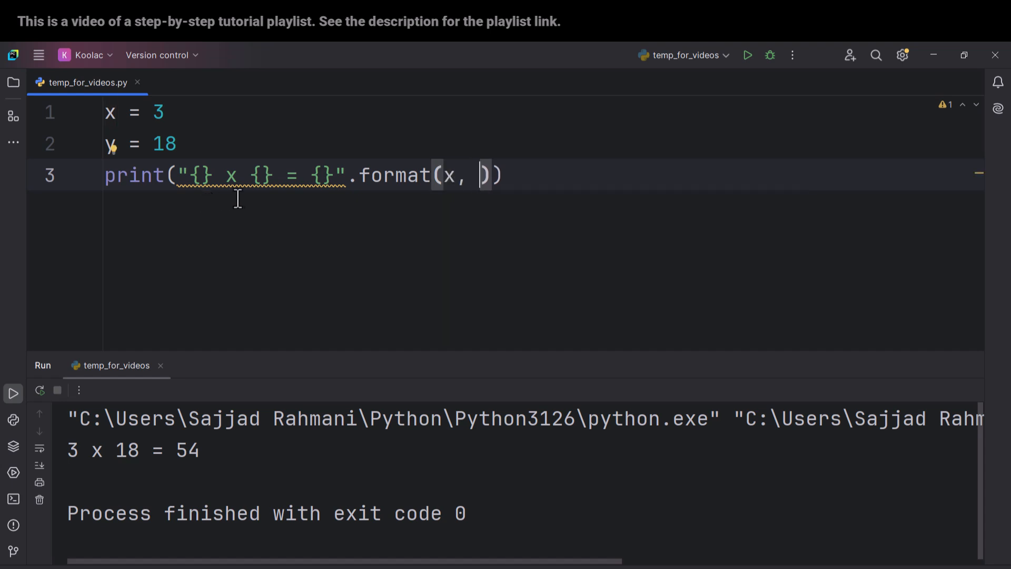
pyautogui.write('y')
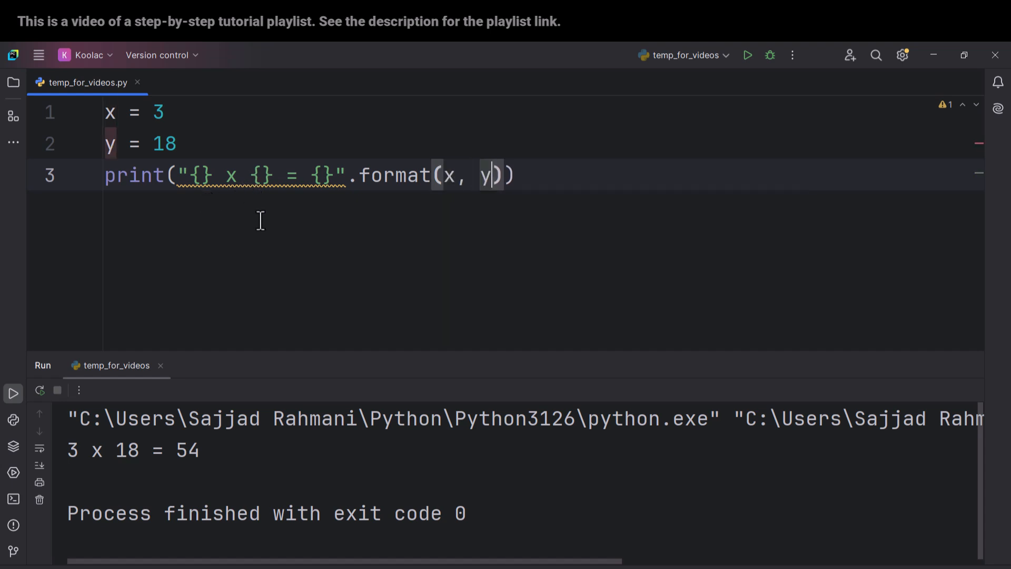
pyautogui.write(',')
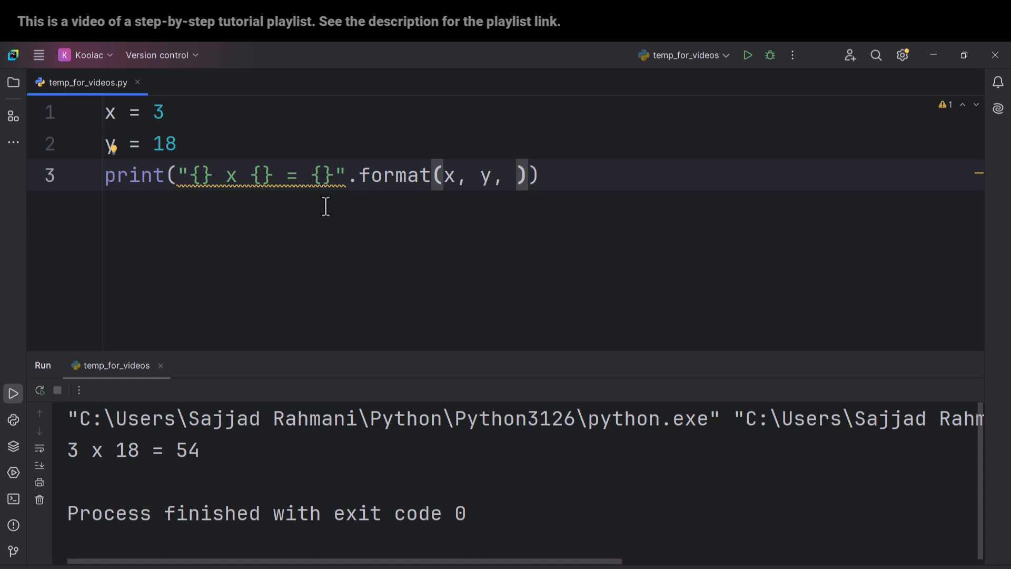
pyautogui.write('x * y')
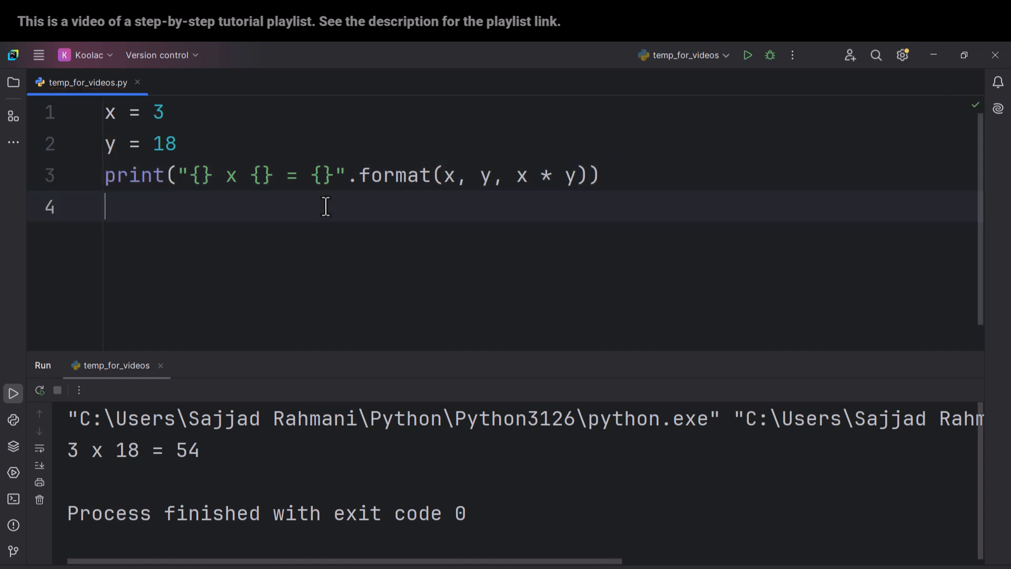
pyautogui.click(160, 113)
pyautogui.write('5')
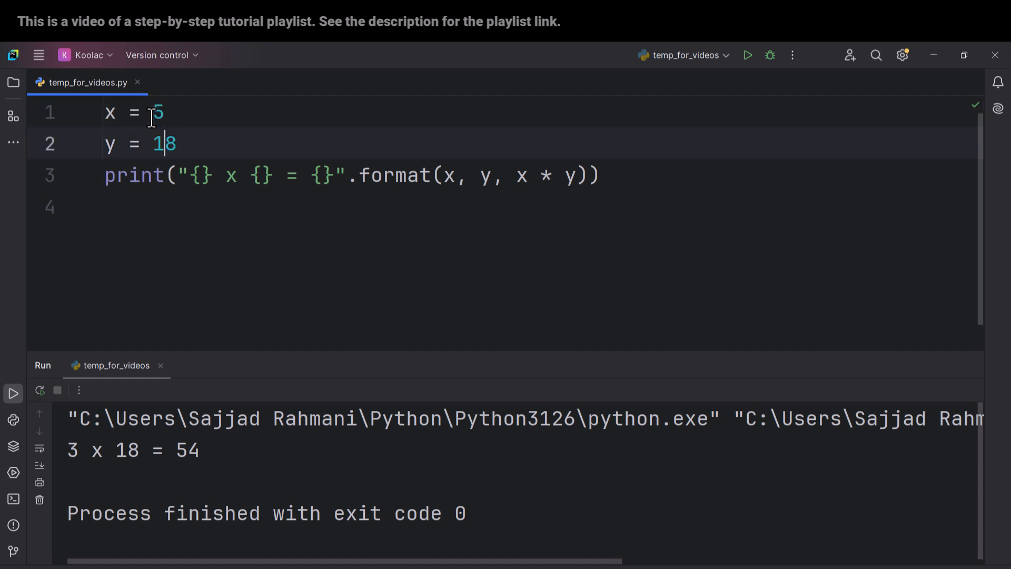
# - Change y's value to 6
pyautogui.write('6')
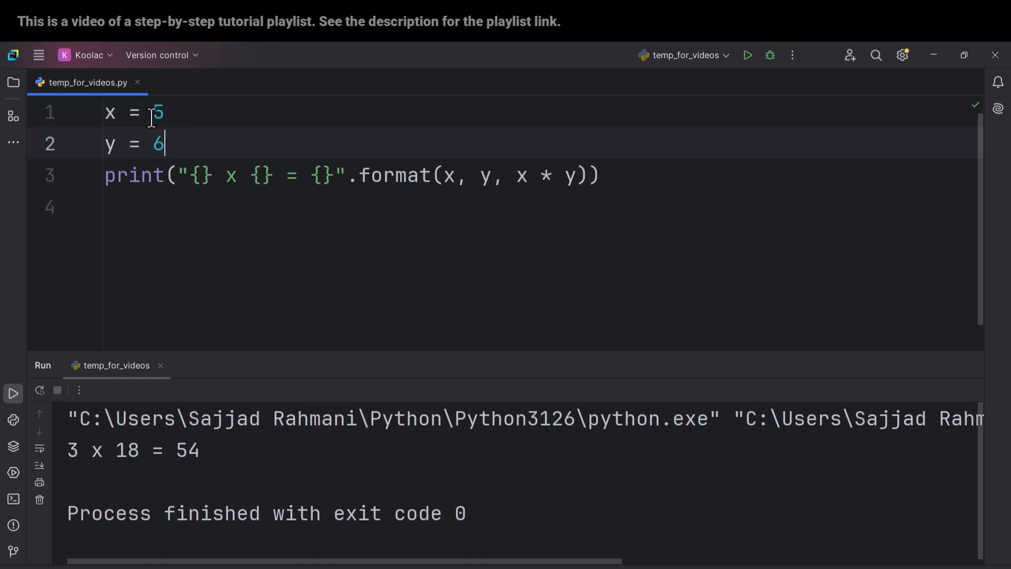